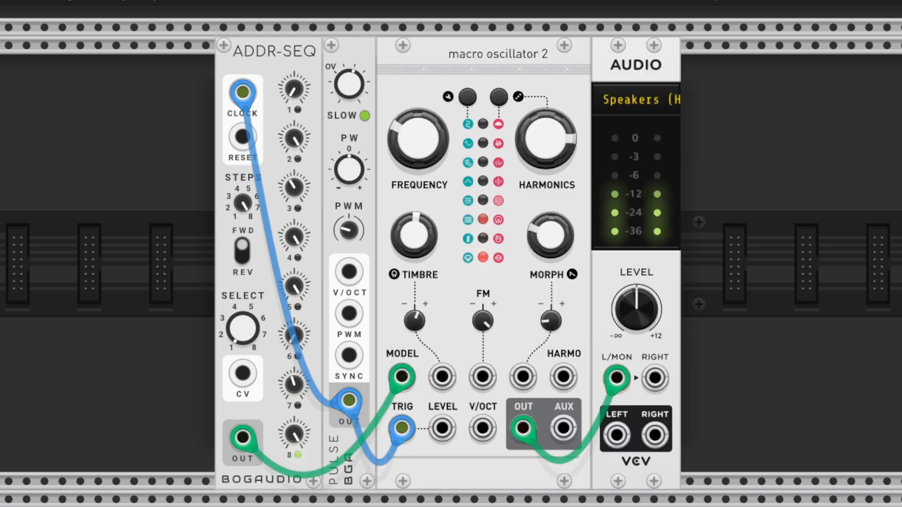
Bring up Macro Oscillator 2's module menu showing Analog bass drum as the selected model
{"action": "right_click", "coordinate": [501, 54]}
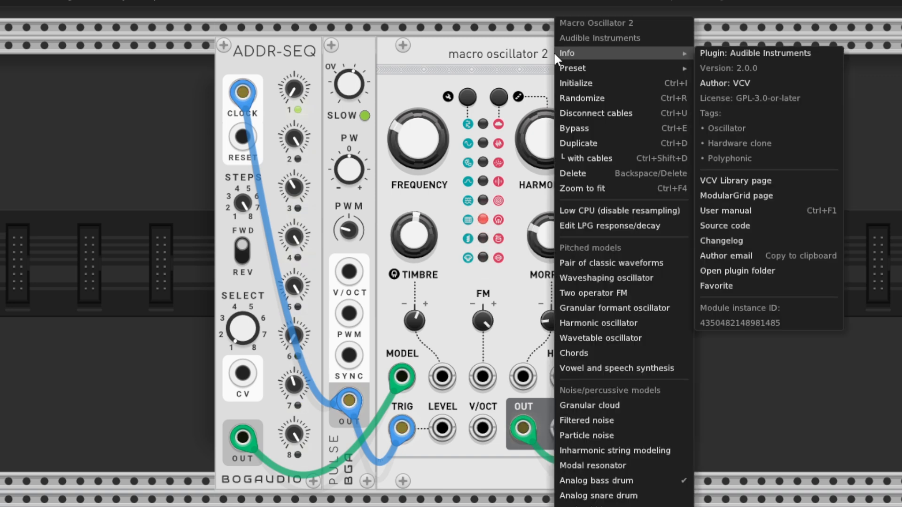